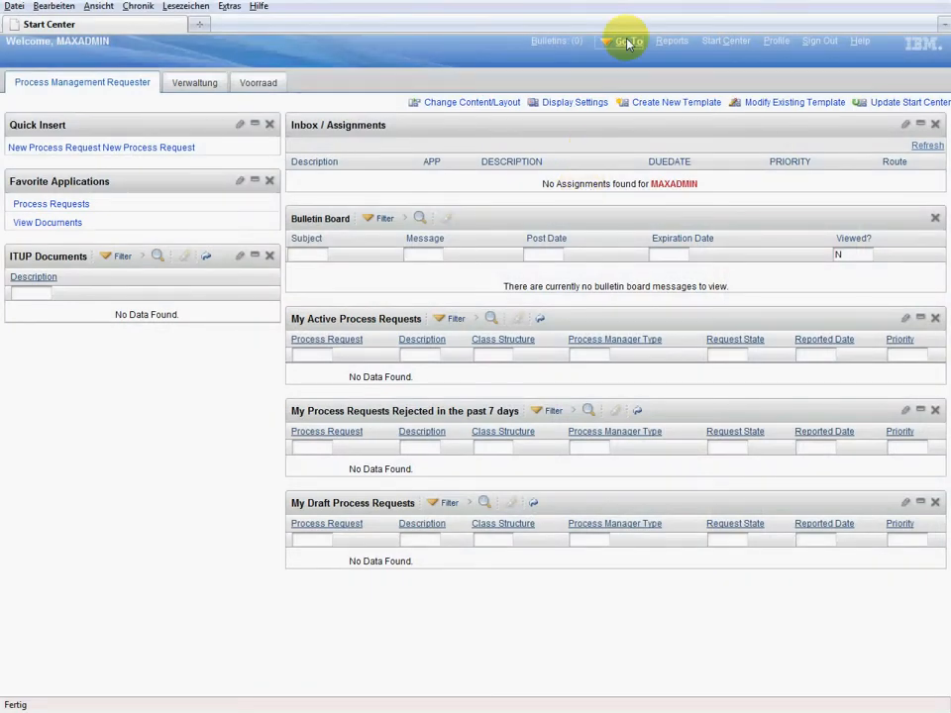
Step: Open the Assets application and download the filtered Bedford BR asset list into Excel
left_click(628, 40)
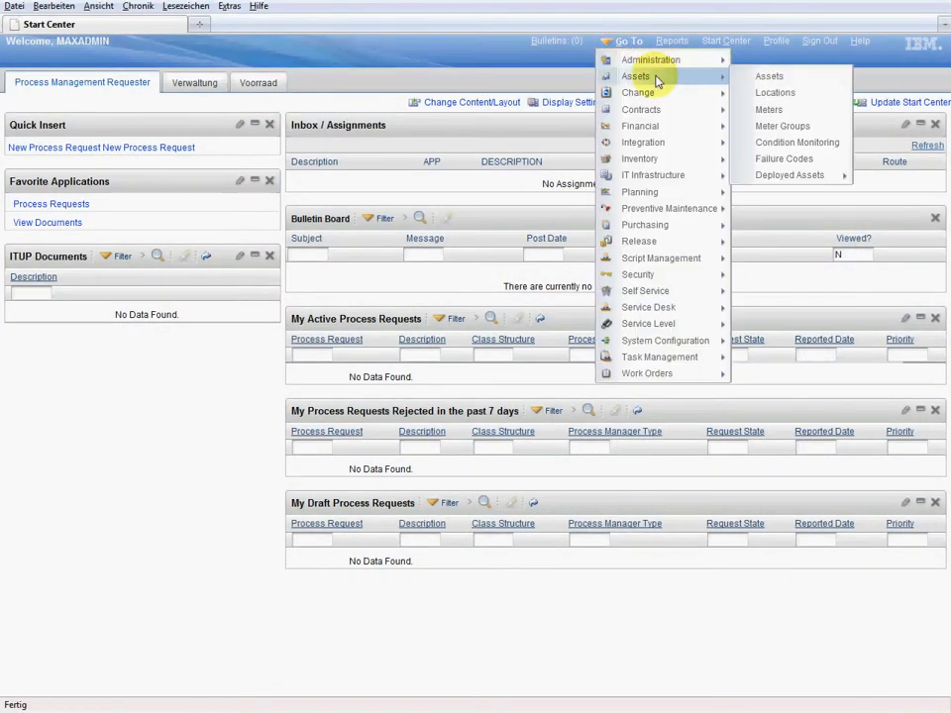
mouse_move(770, 77)
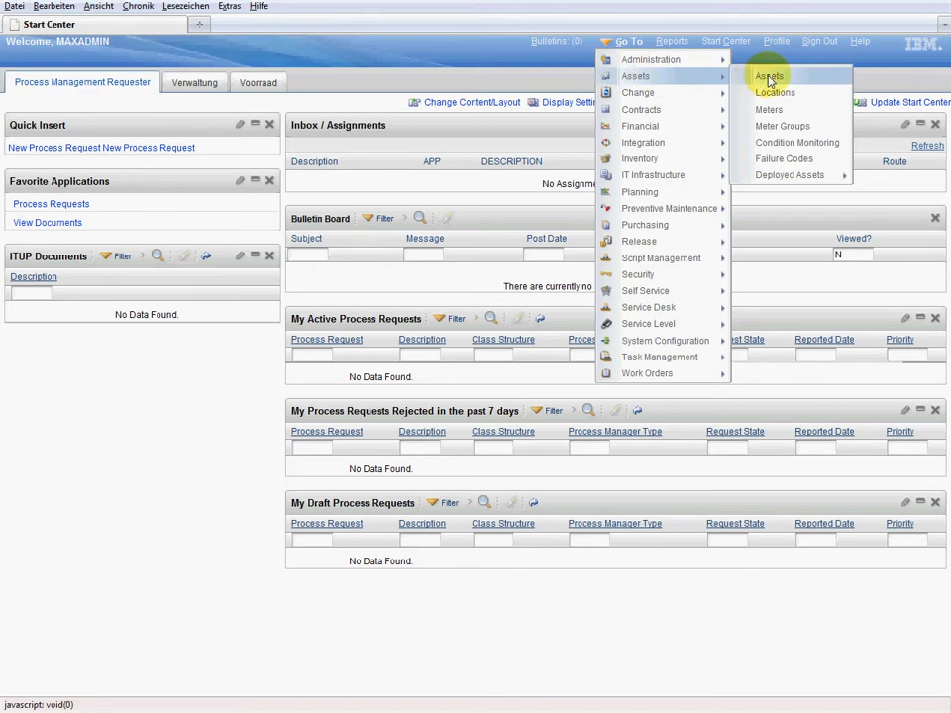
left_click(771, 77)
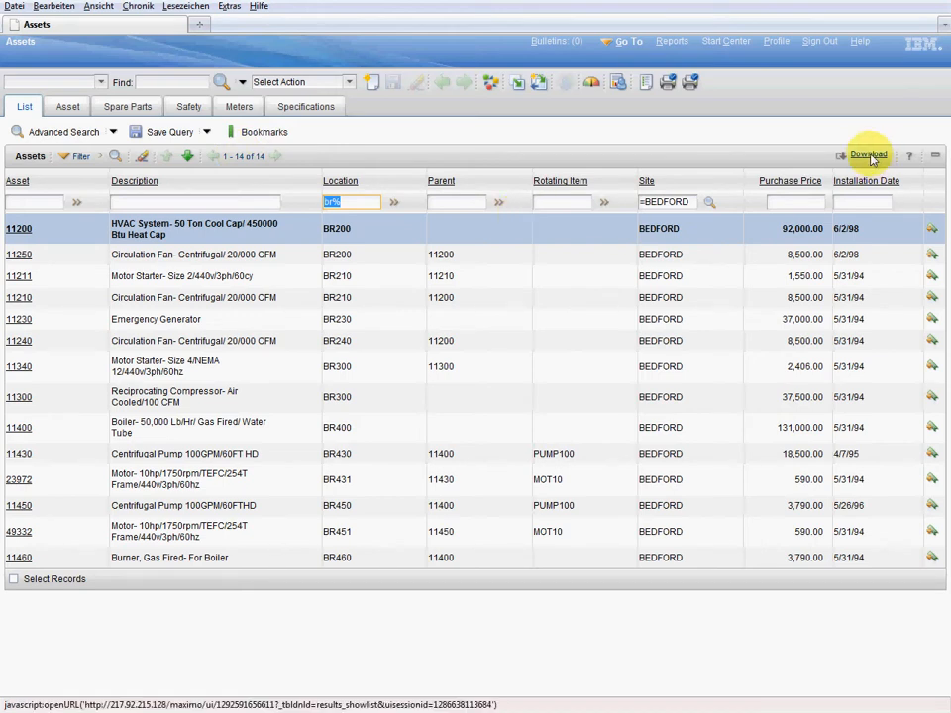
left_click(868, 153)
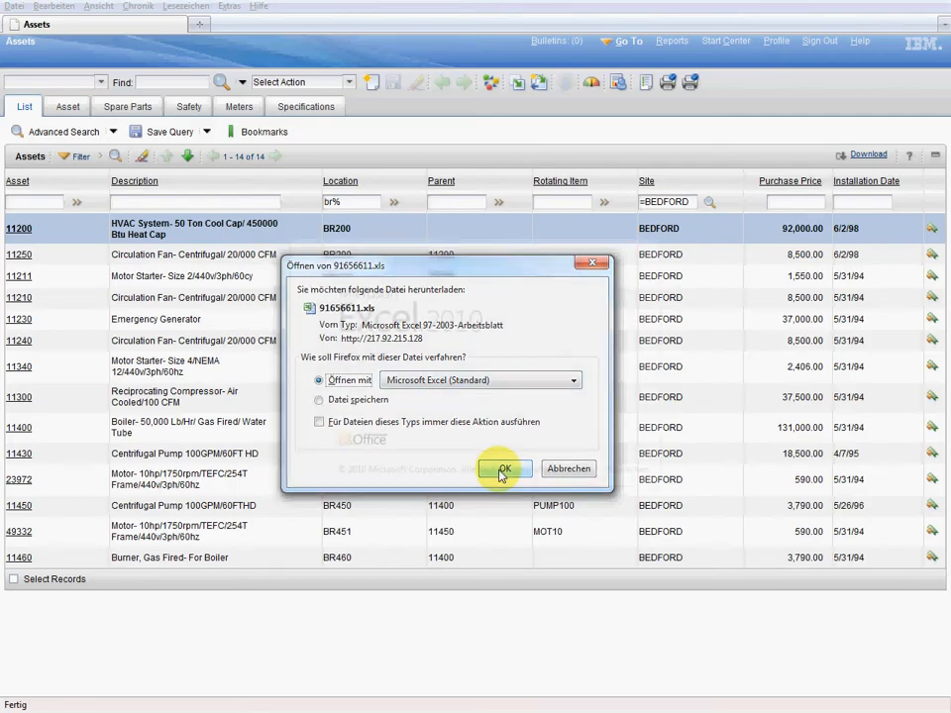
left_click(504, 468)
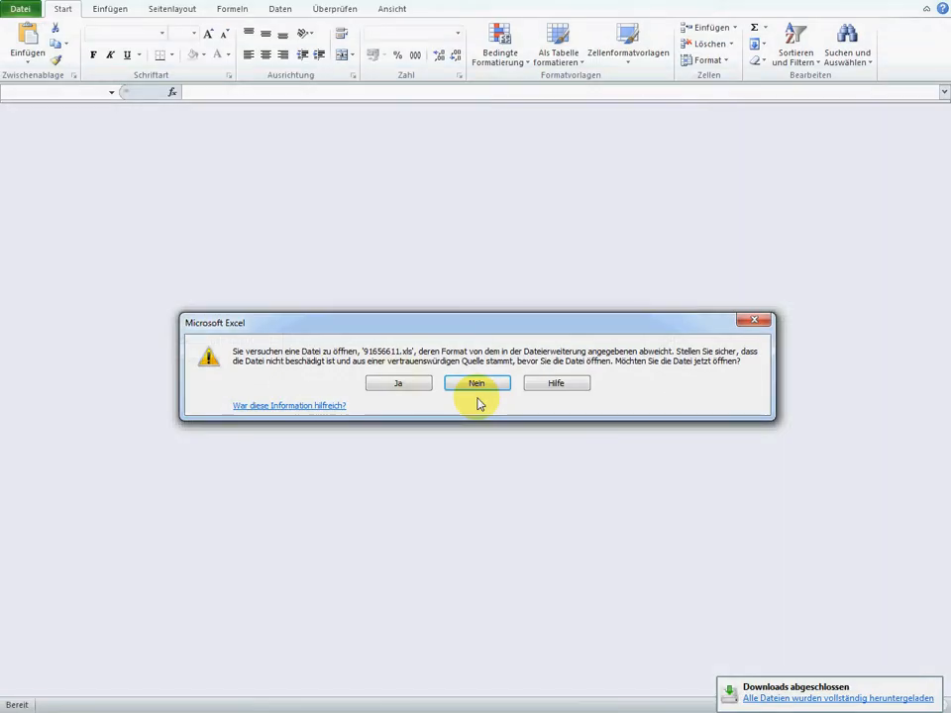
Step: Accept the format warning, inspect the installation date cell's number format, then select G16
left_click(398, 384)
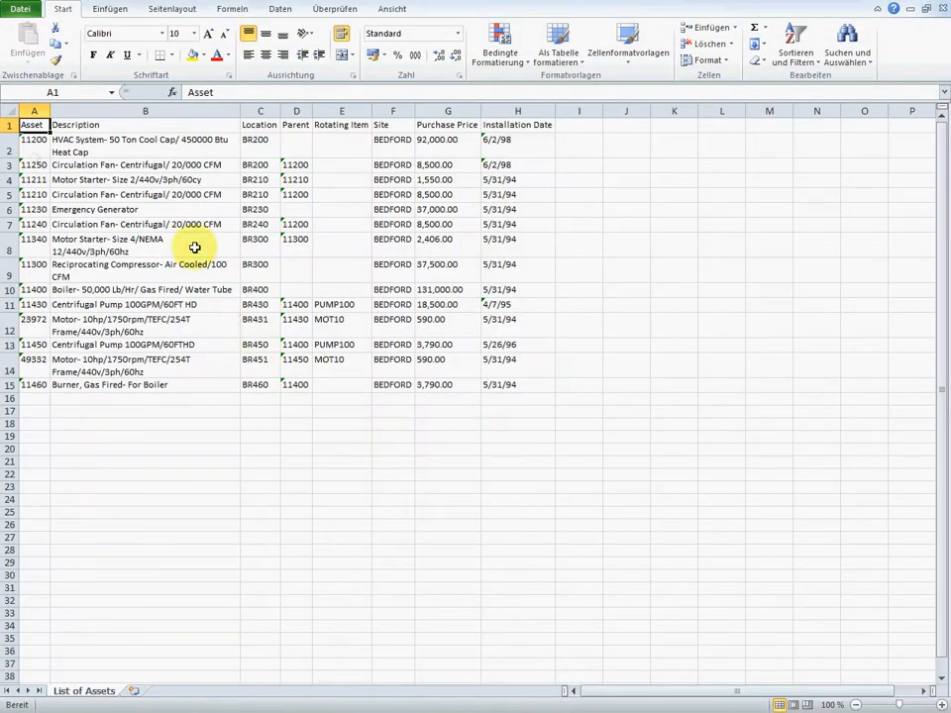
mouse_move(154, 134)
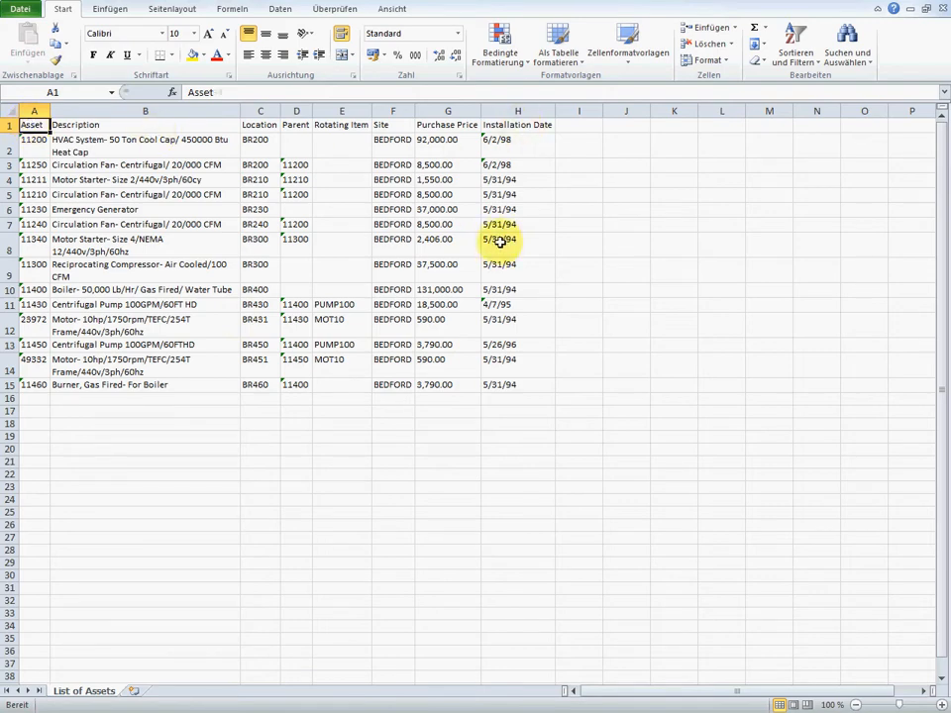
left_click(517, 239)
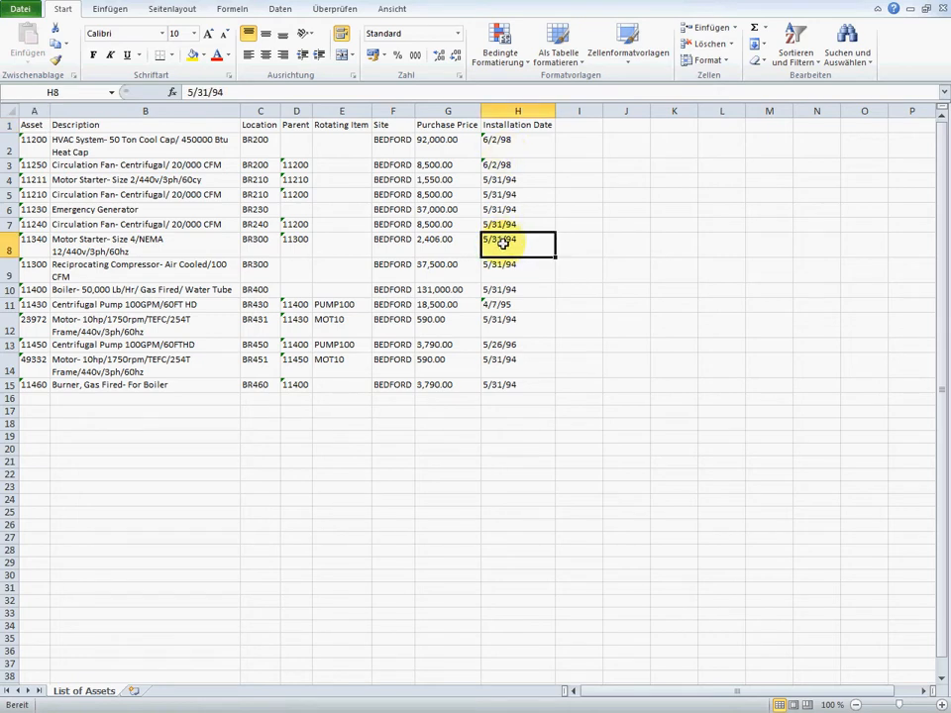
right_click(506, 239)
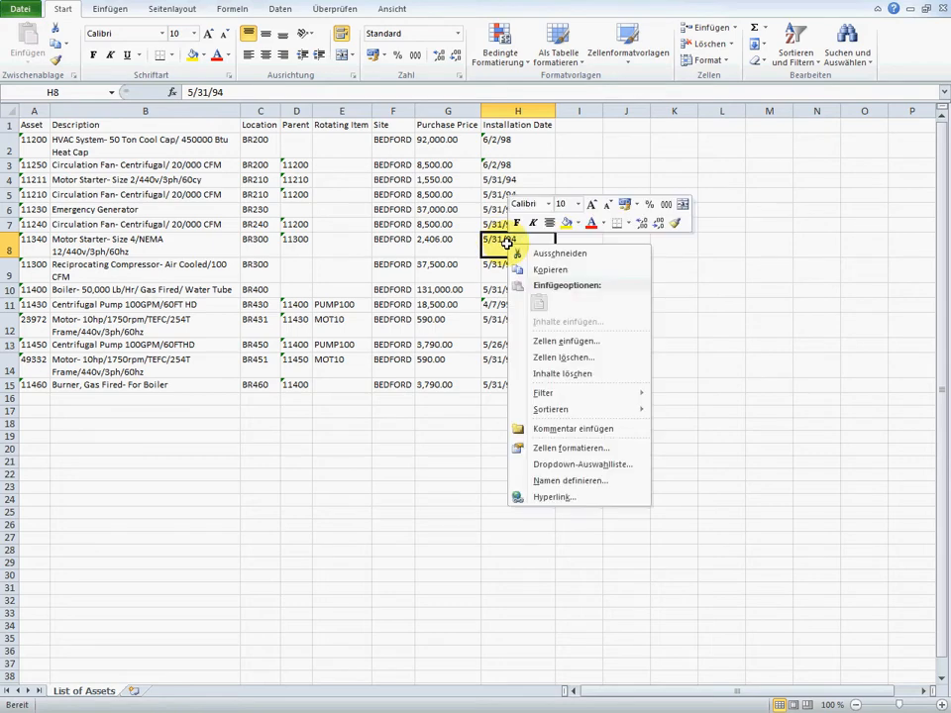
mouse_move(570, 454)
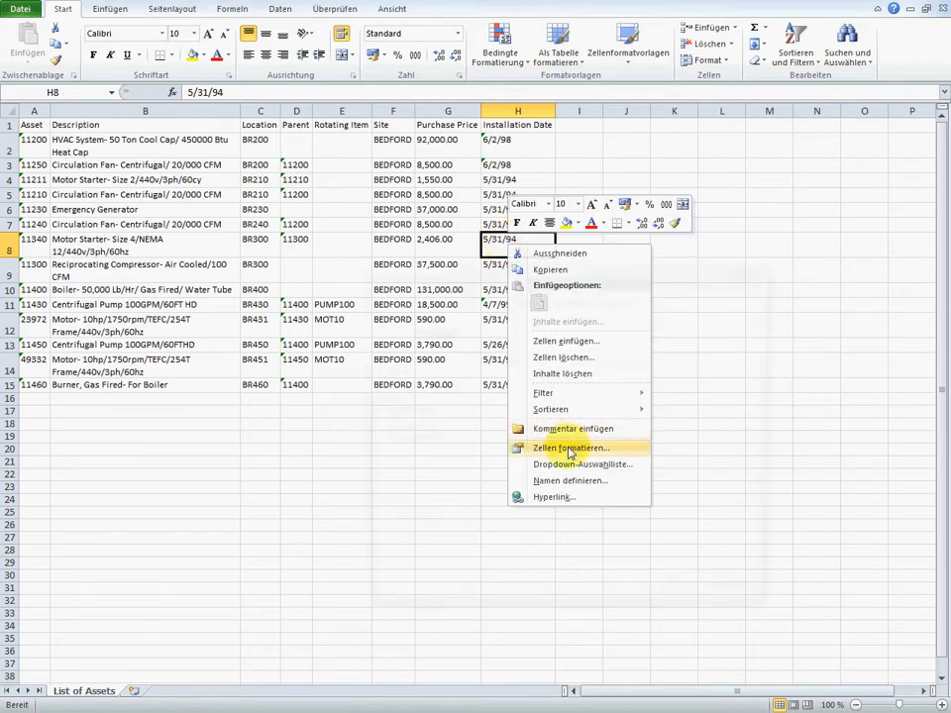
left_click(570, 448)
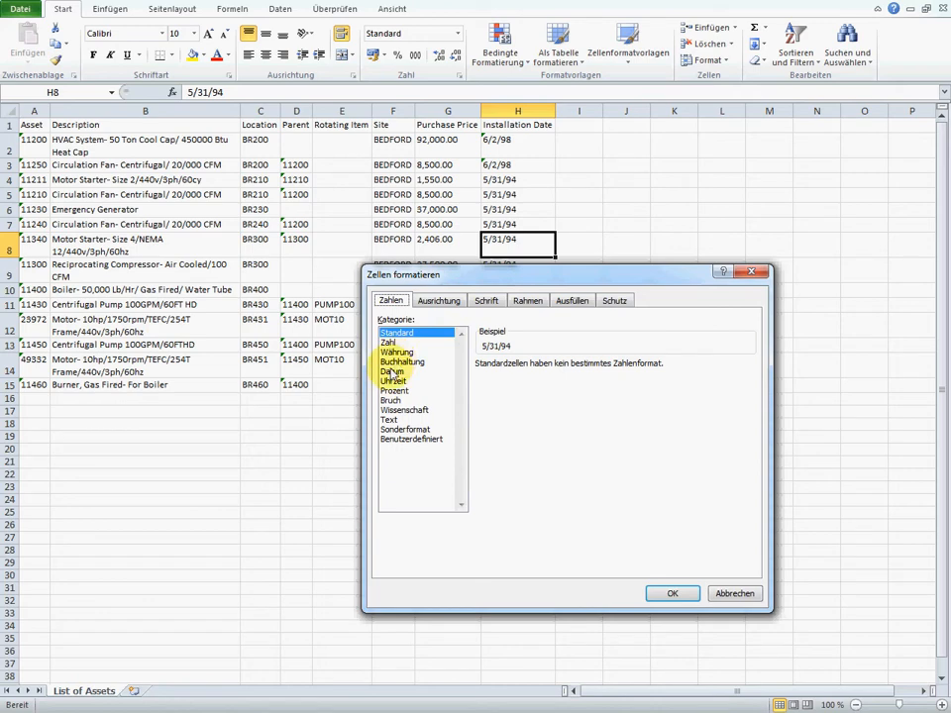
left_click(671, 593)
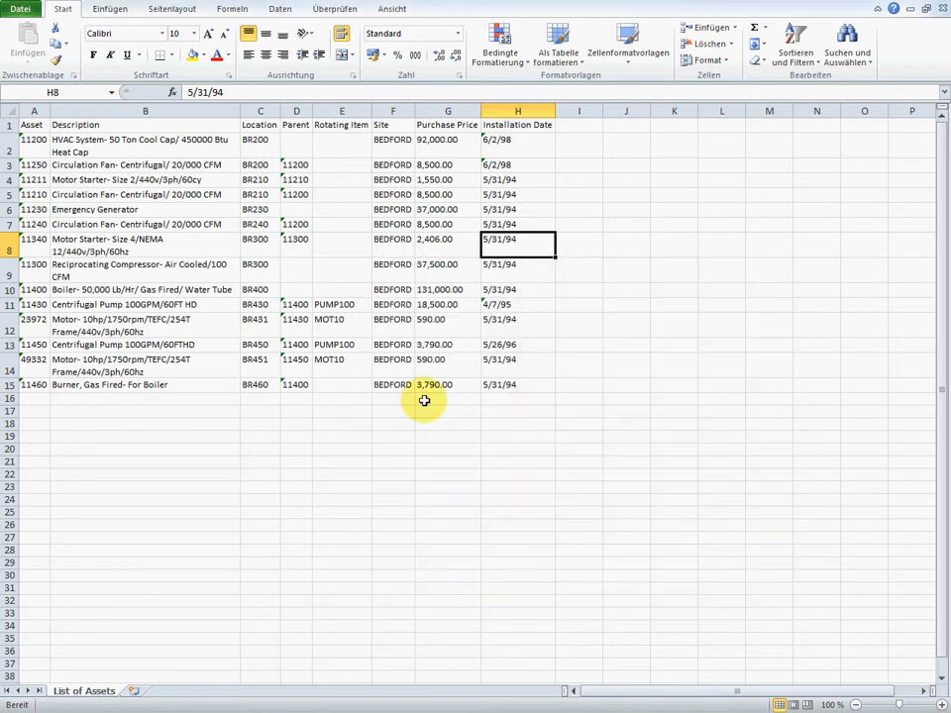
left_click(447, 399)
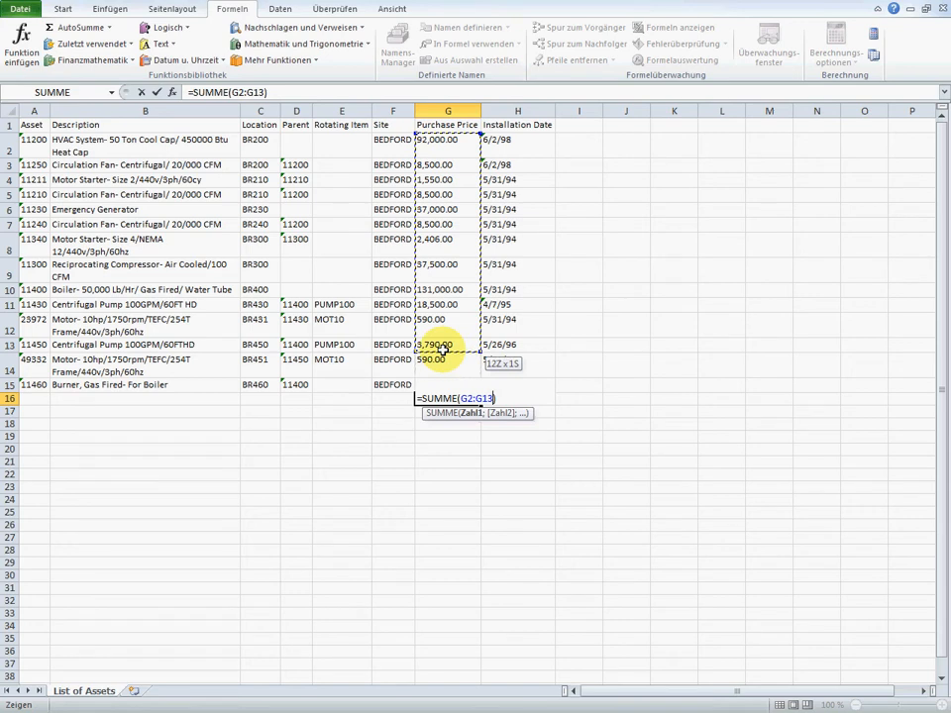
Step: Enter =SUMME(G2:G14) in G16 and reselect the cell to view the formula
key("Return")
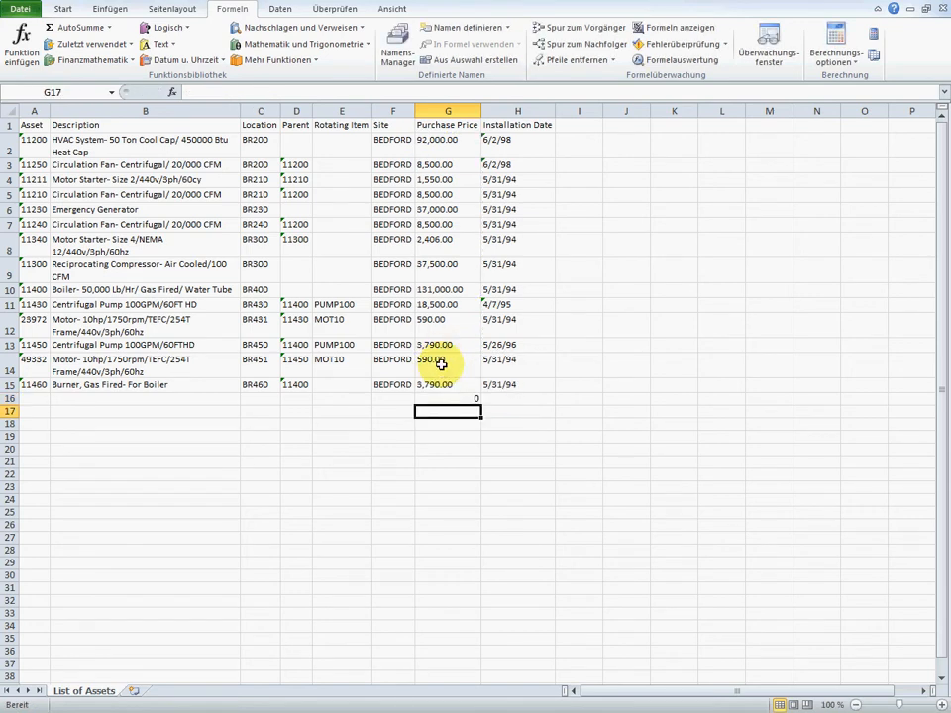
left_click(446, 398)
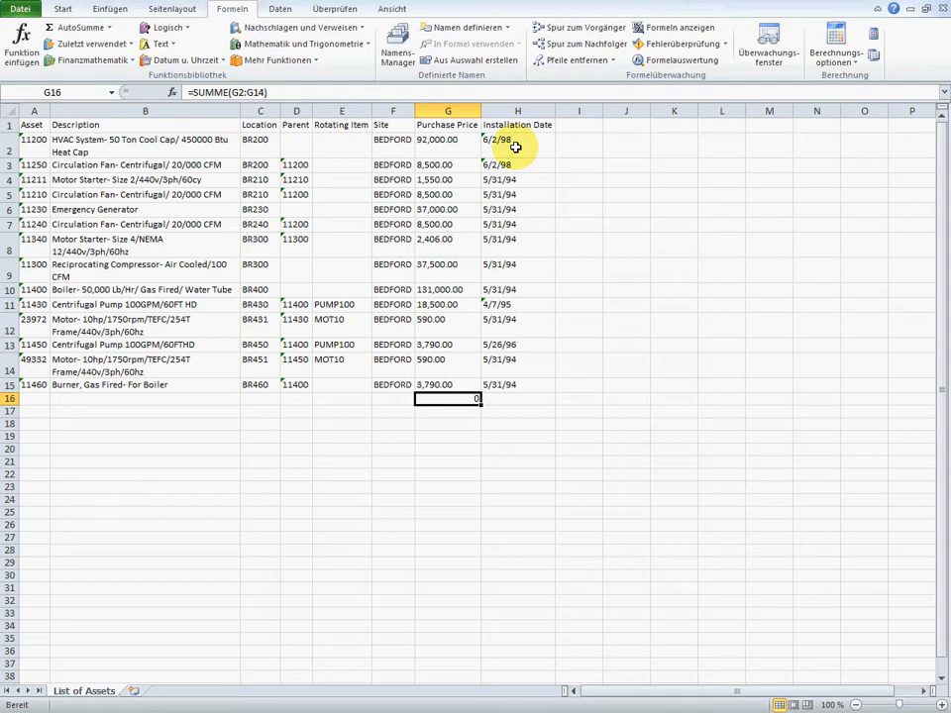
mouse_move(585, 452)
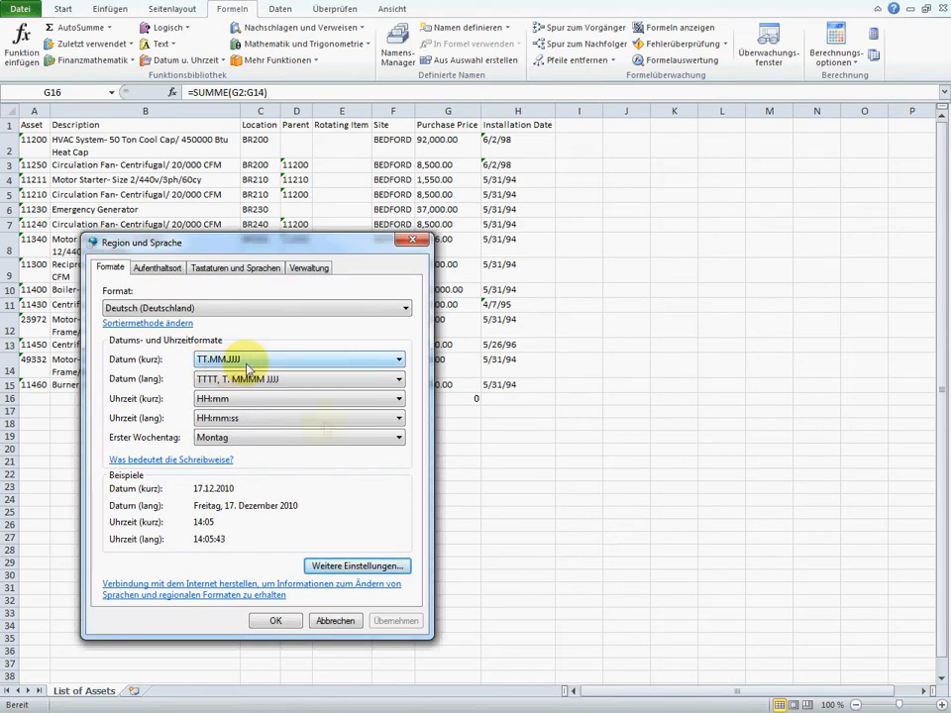
left_click(357, 566)
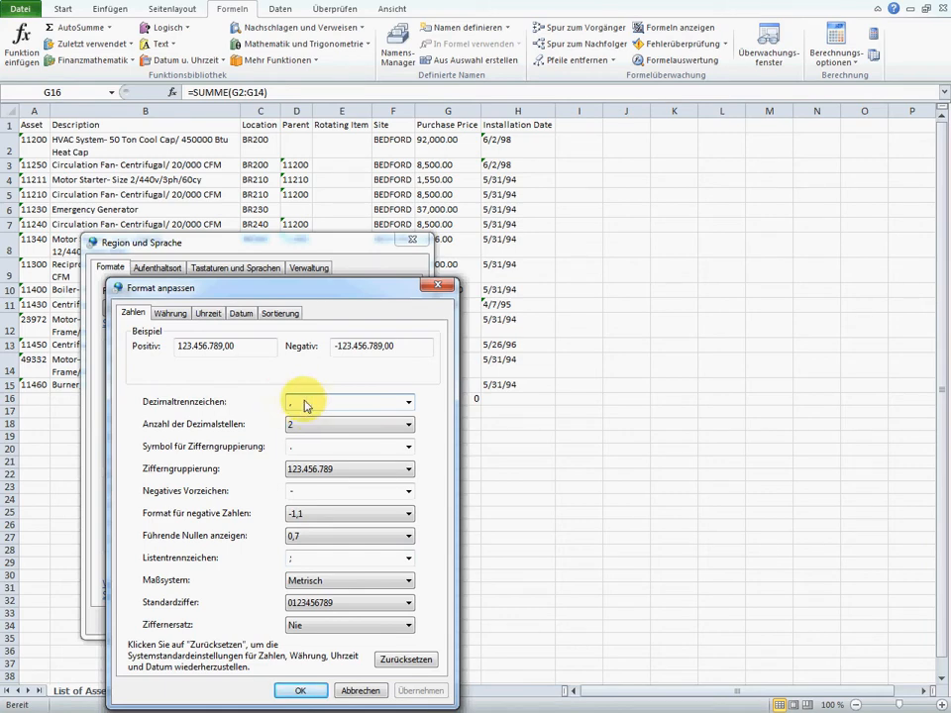
mouse_move(438, 288)
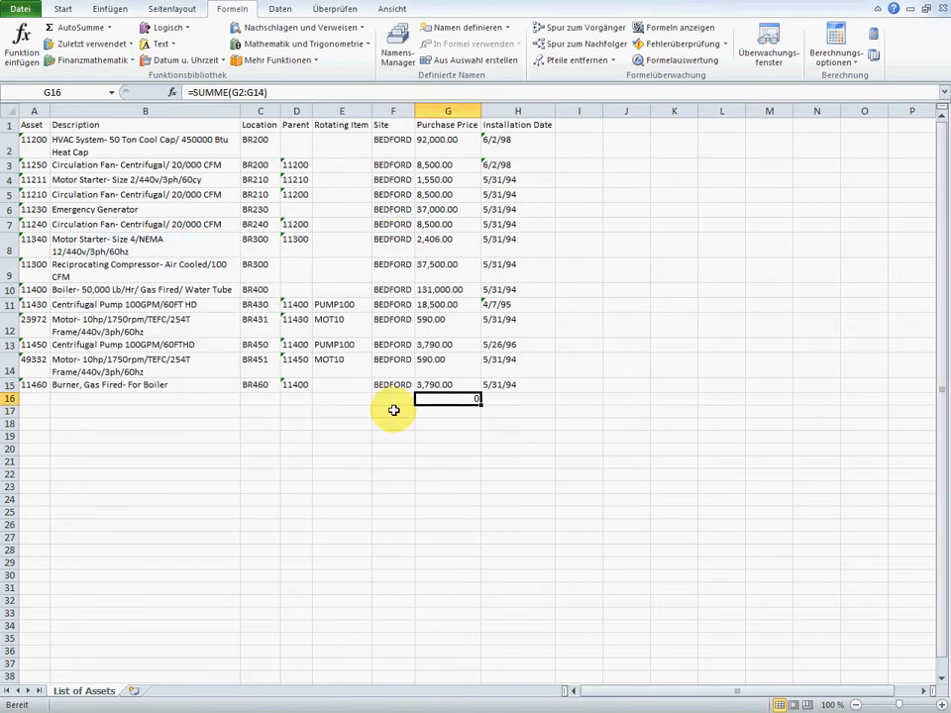
mouse_move(780, 176)
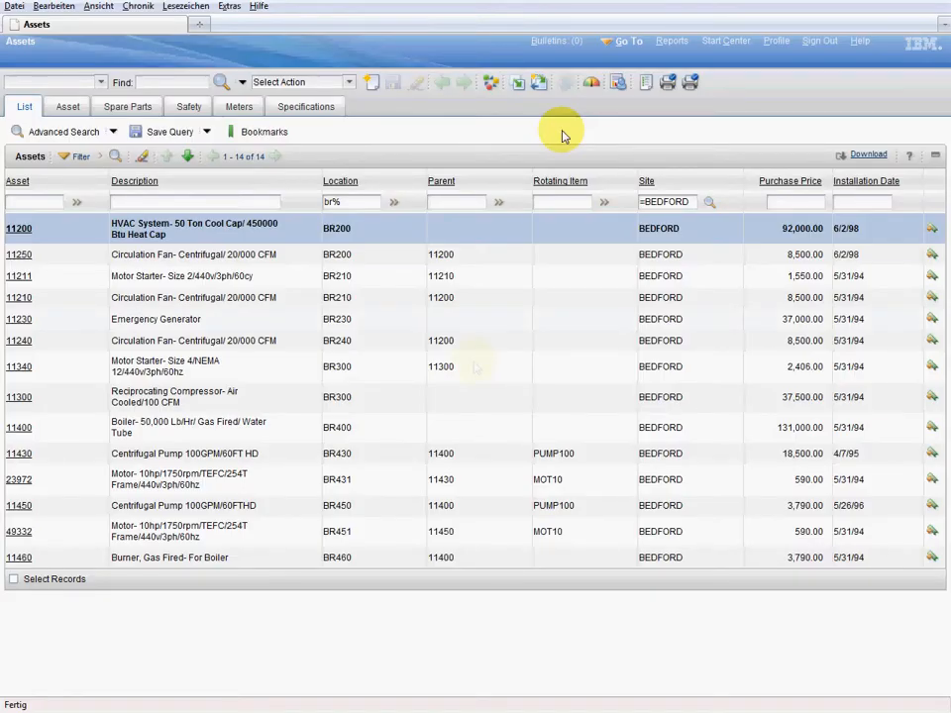
mouse_move(476, 575)
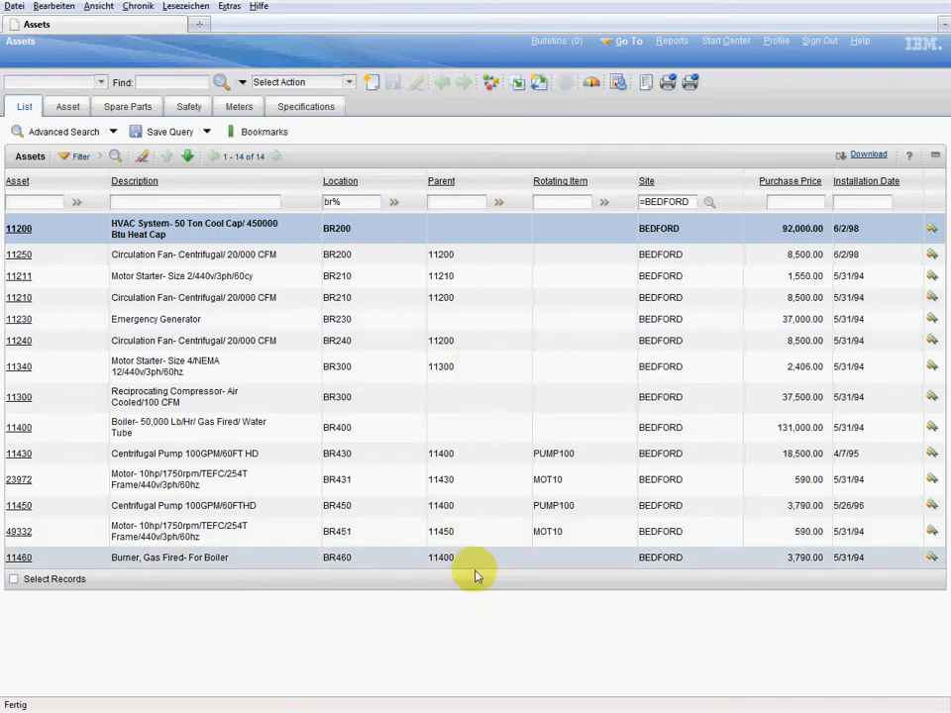
mouse_move(482, 610)
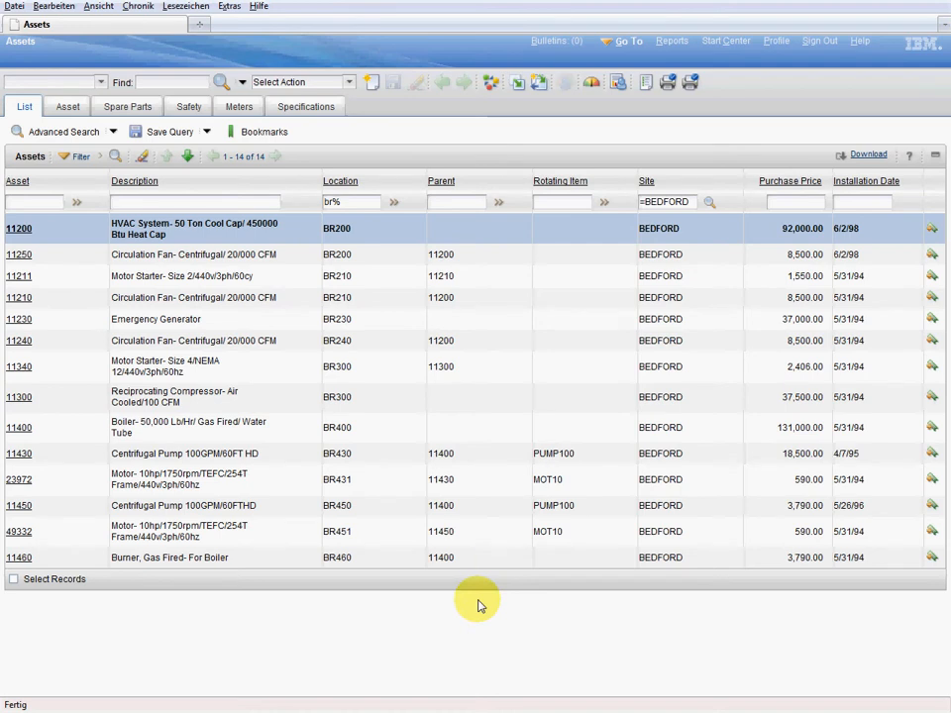
mouse_move(348, 84)
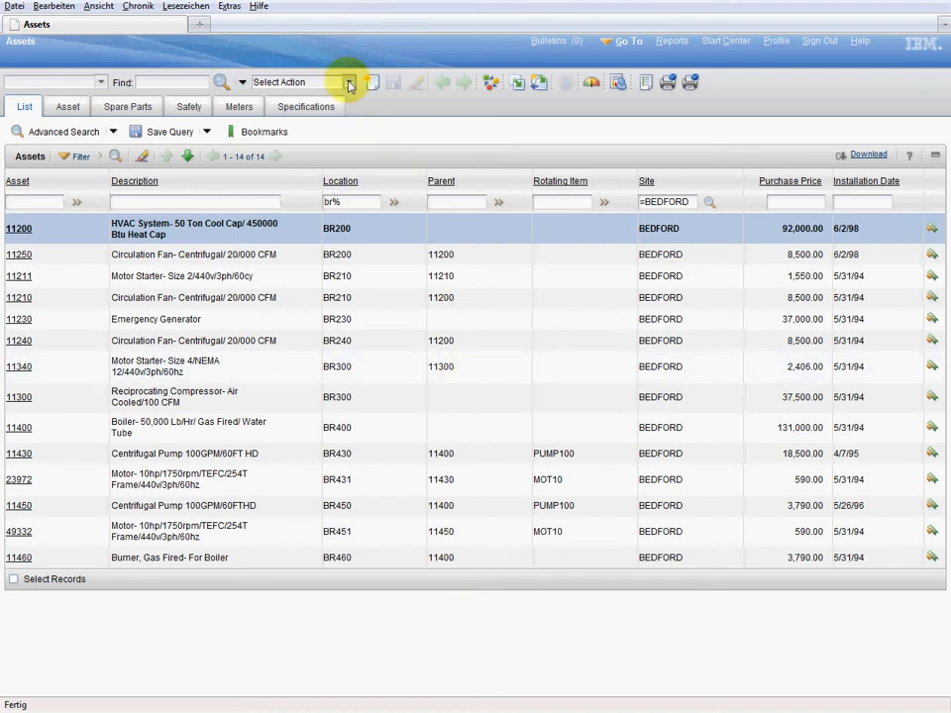
Step: Download the Bedford asset results and confirm creating the Excel template
left_click(349, 83)
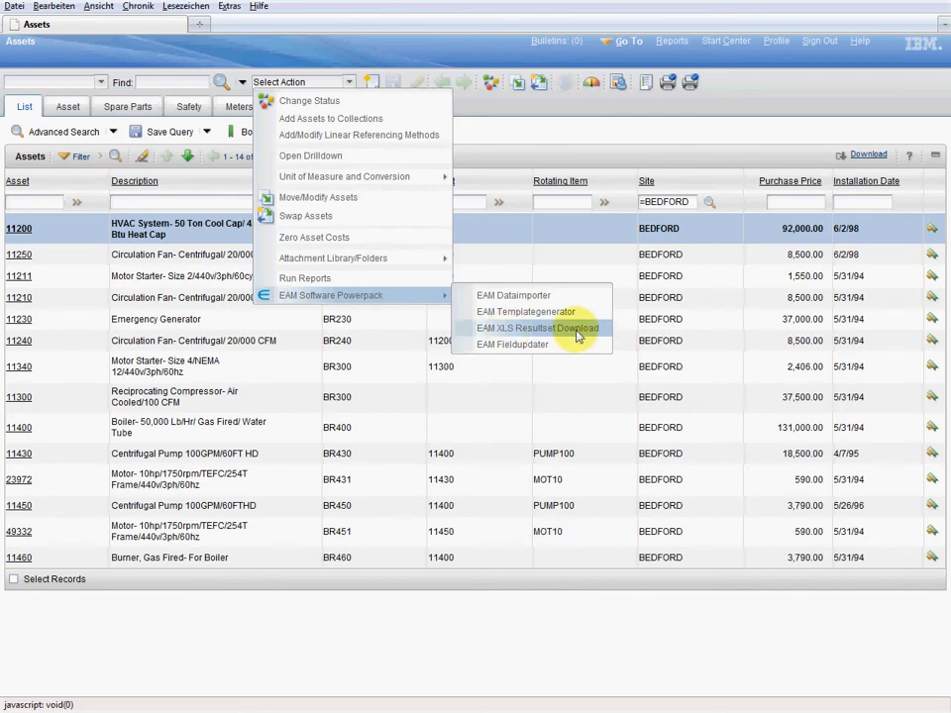
left_click(538, 328)
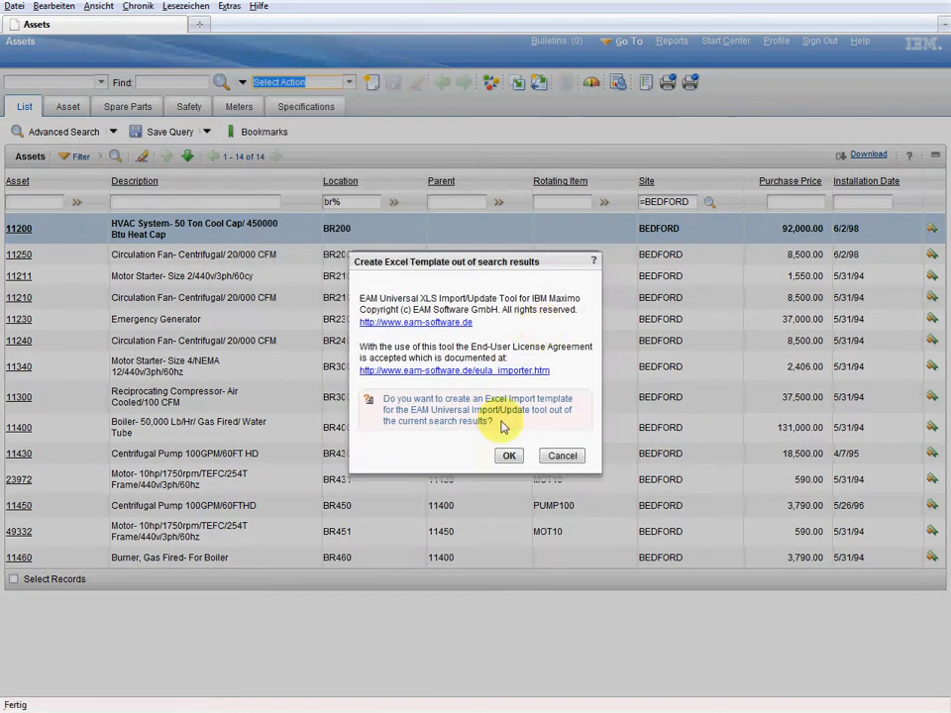
left_click(508, 455)
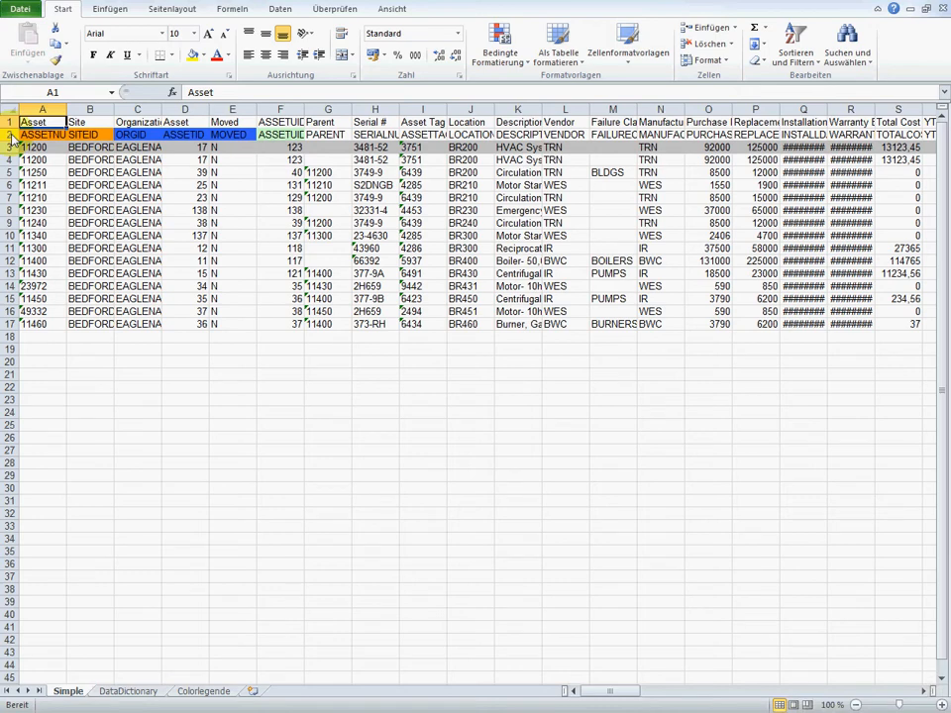
left_click(9, 134)
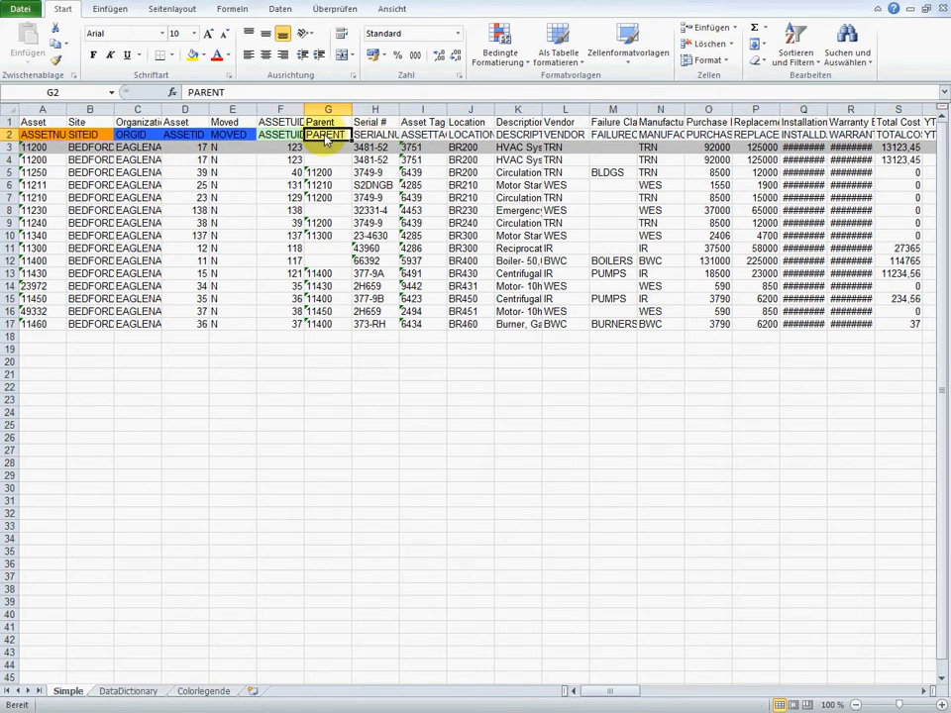
left_click(375, 134)
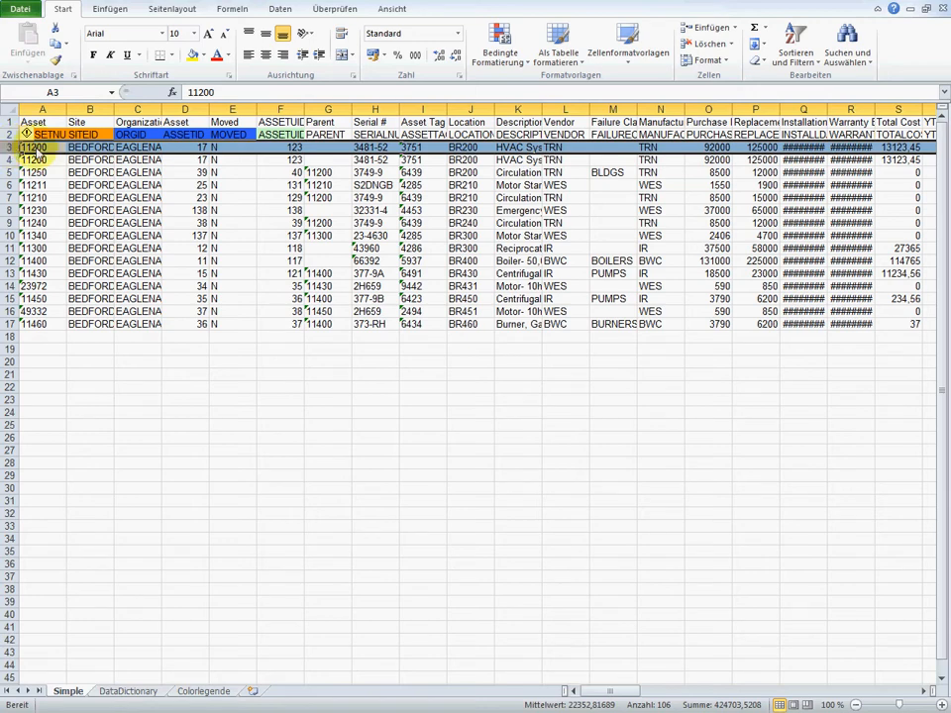
mouse_move(236, 158)
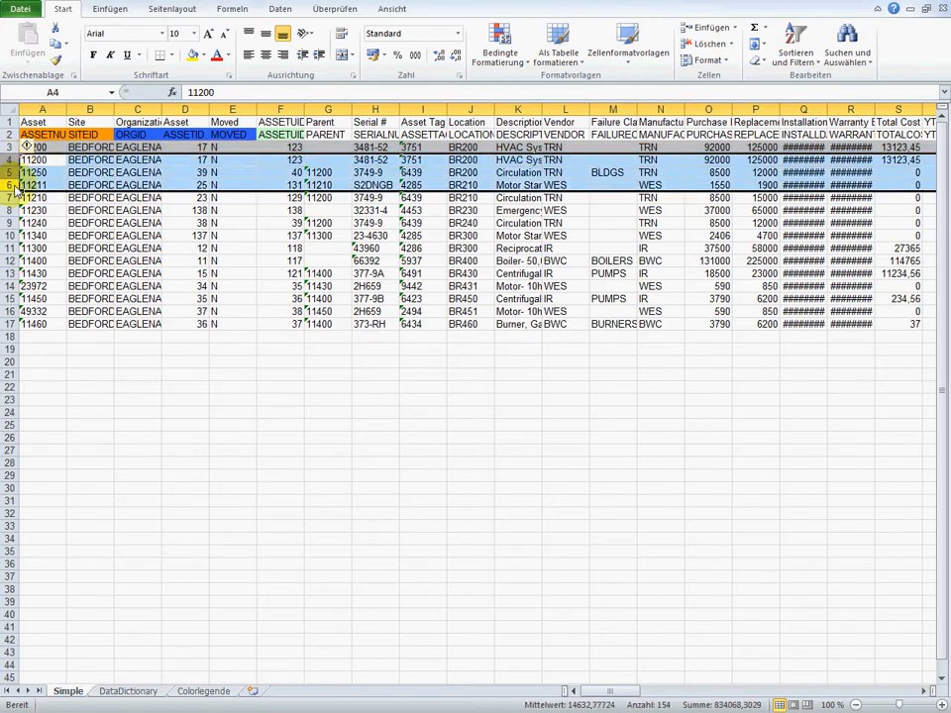
left_click(233, 336)
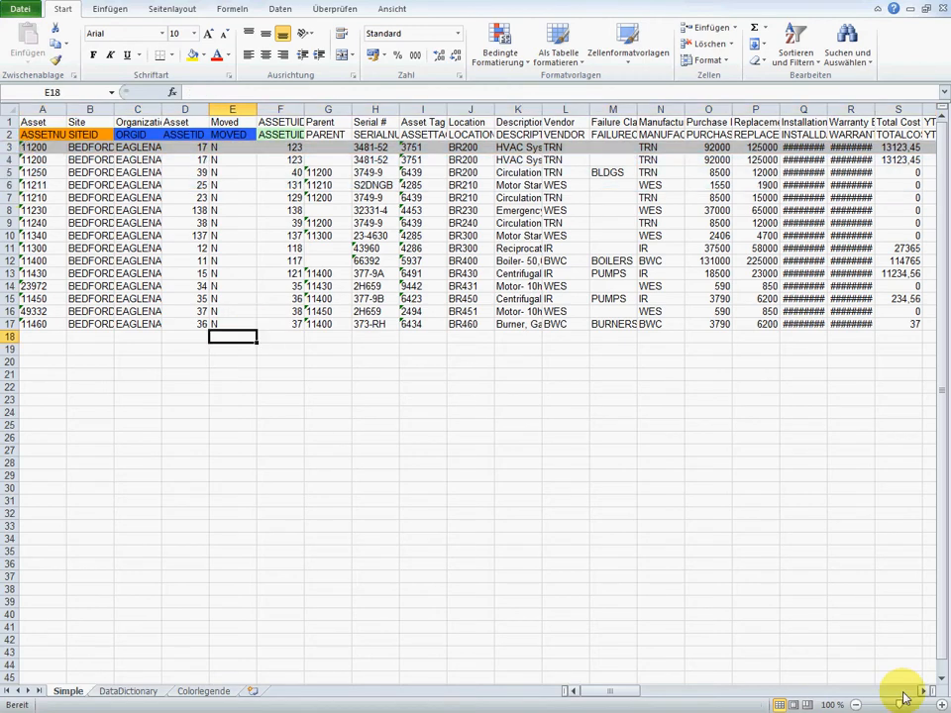
scroll("right", 3)
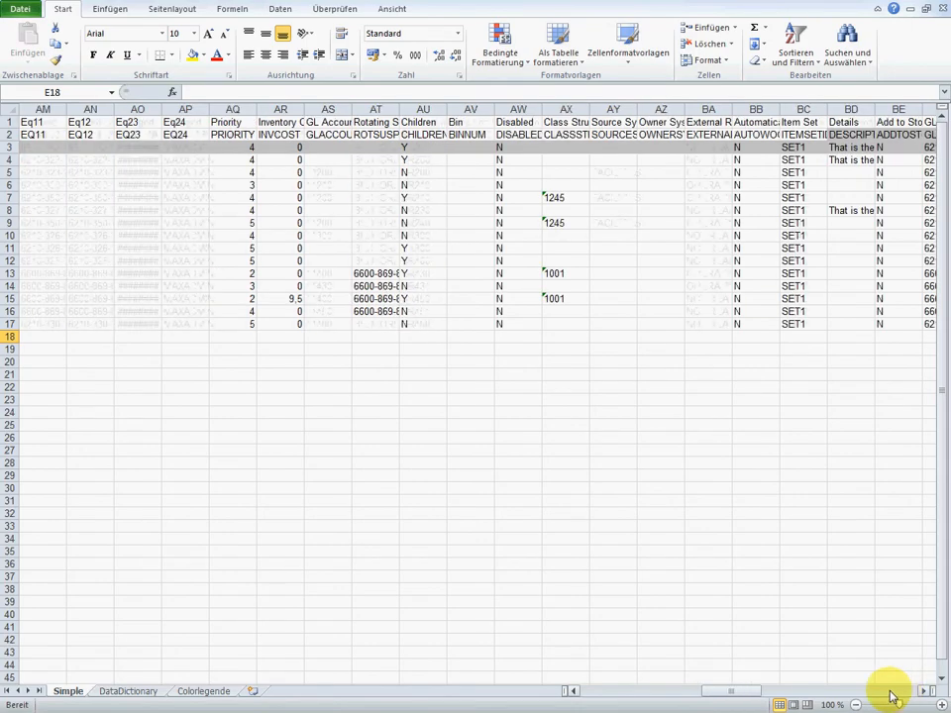
scroll("right", 3)
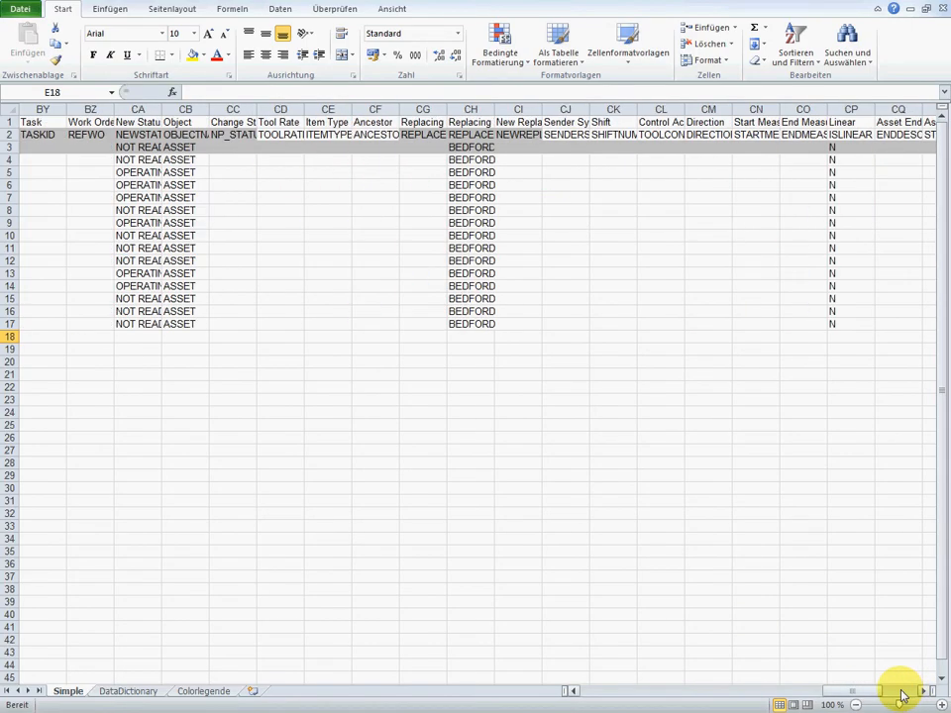
scroll("right", 3)
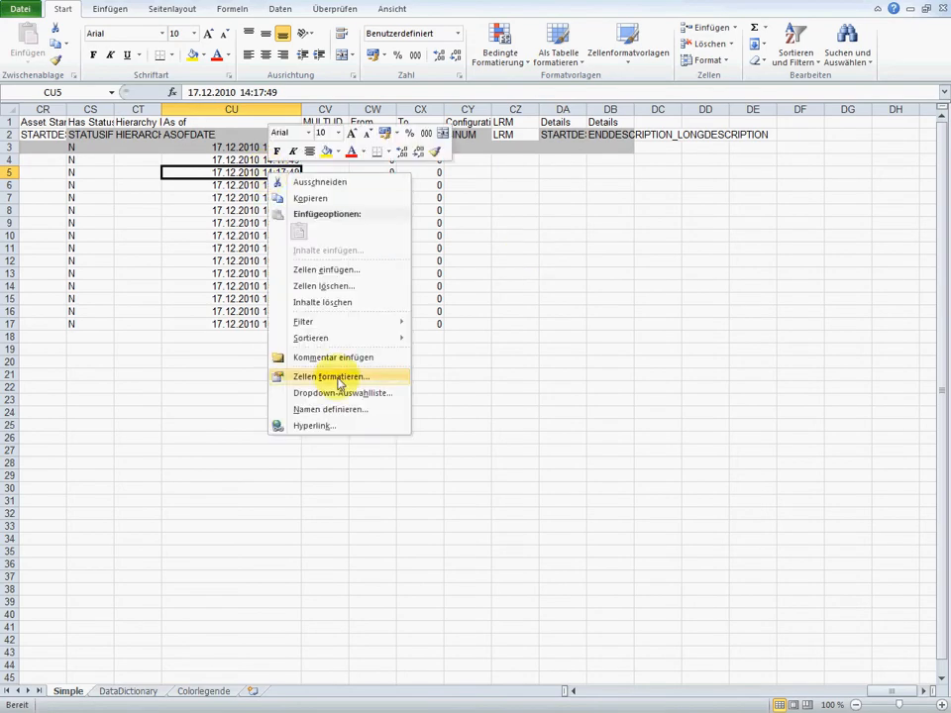
left_click(331, 375)
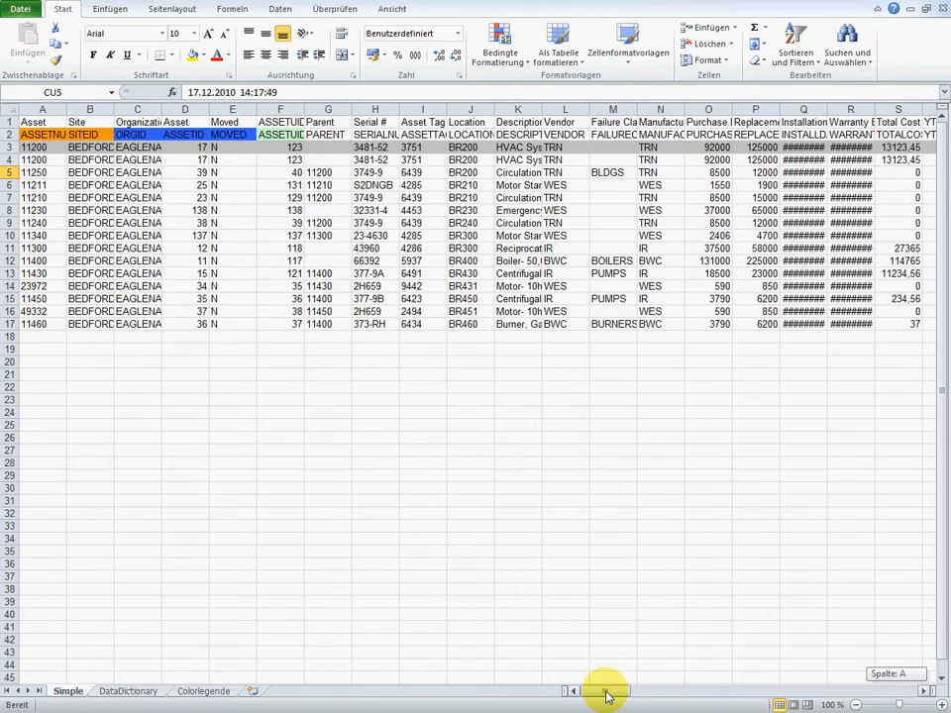
Step: Widen column O, test AutoSumme below Purchase Price, cancel it, and open Colorlegende
left_click_drag(745, 109, 745, 109)
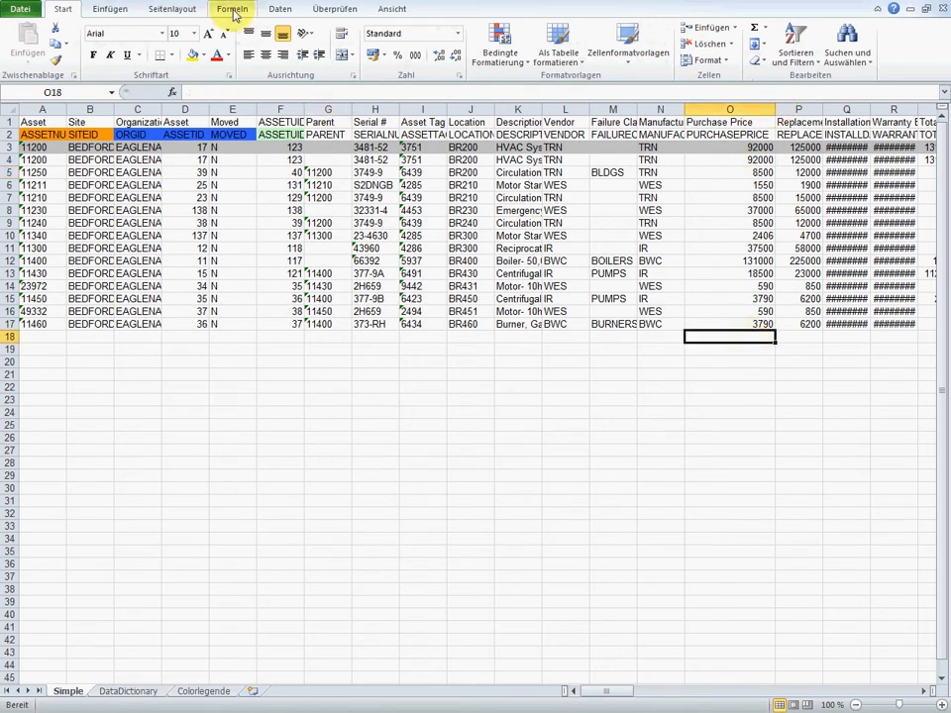
left_click(232, 9)
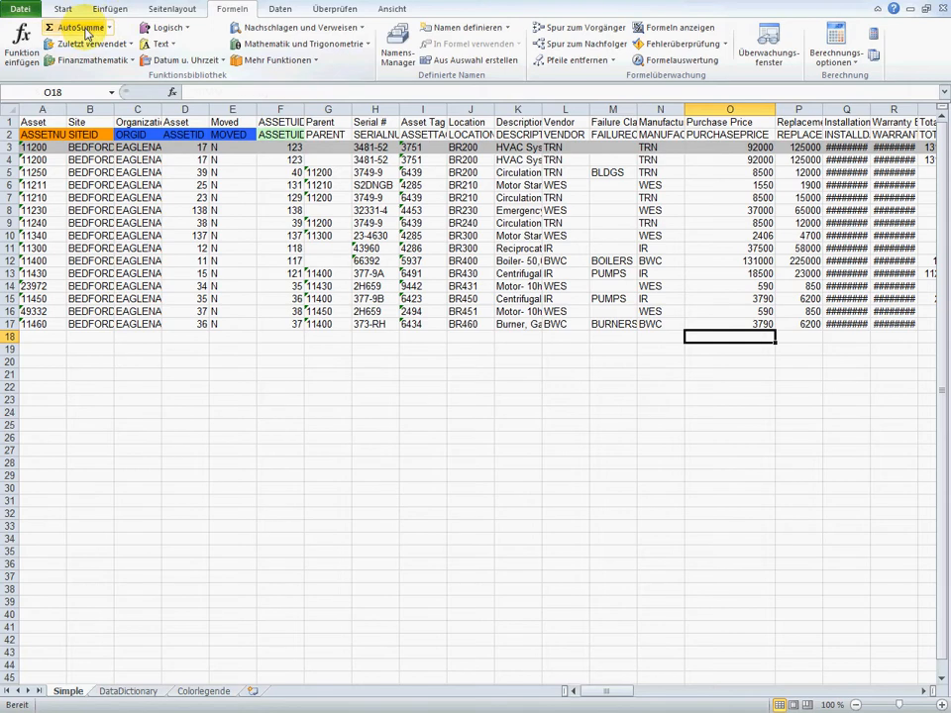
left_click(74, 27)
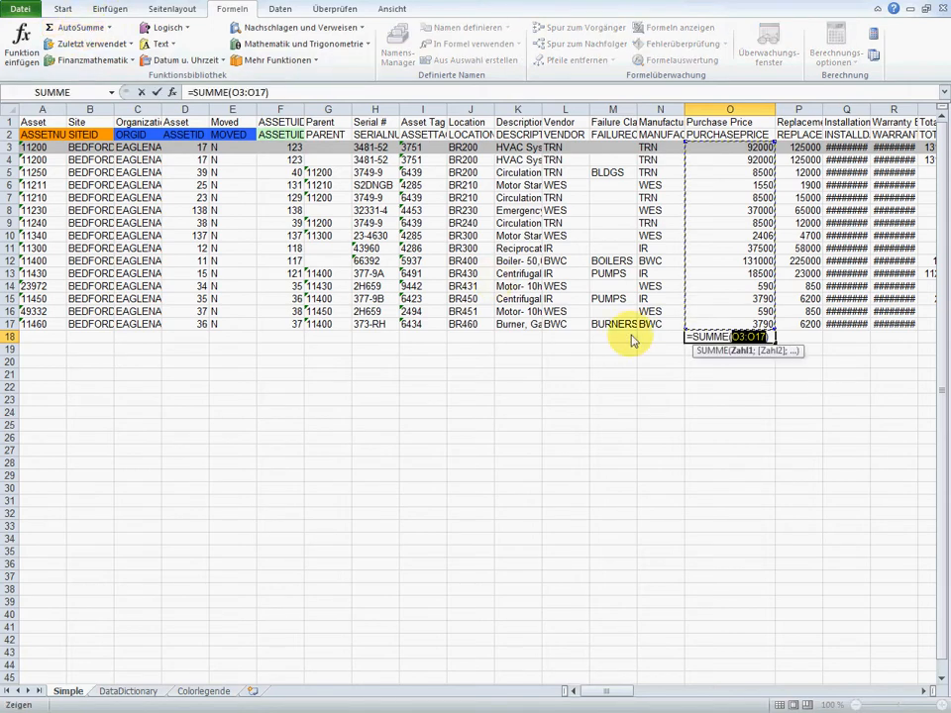
key("Return")
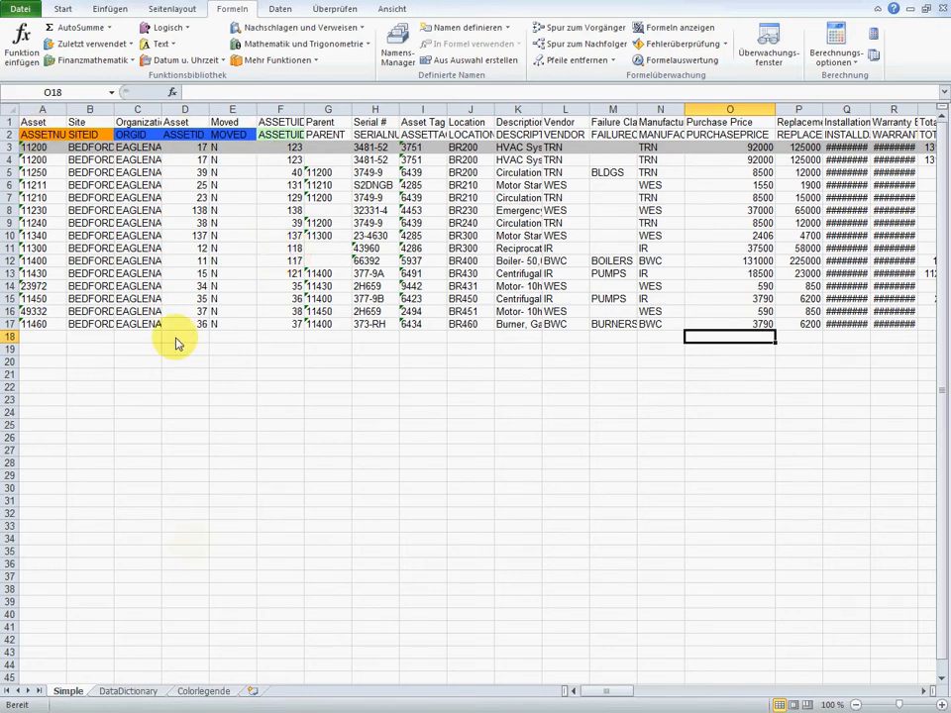
left_click(204, 691)
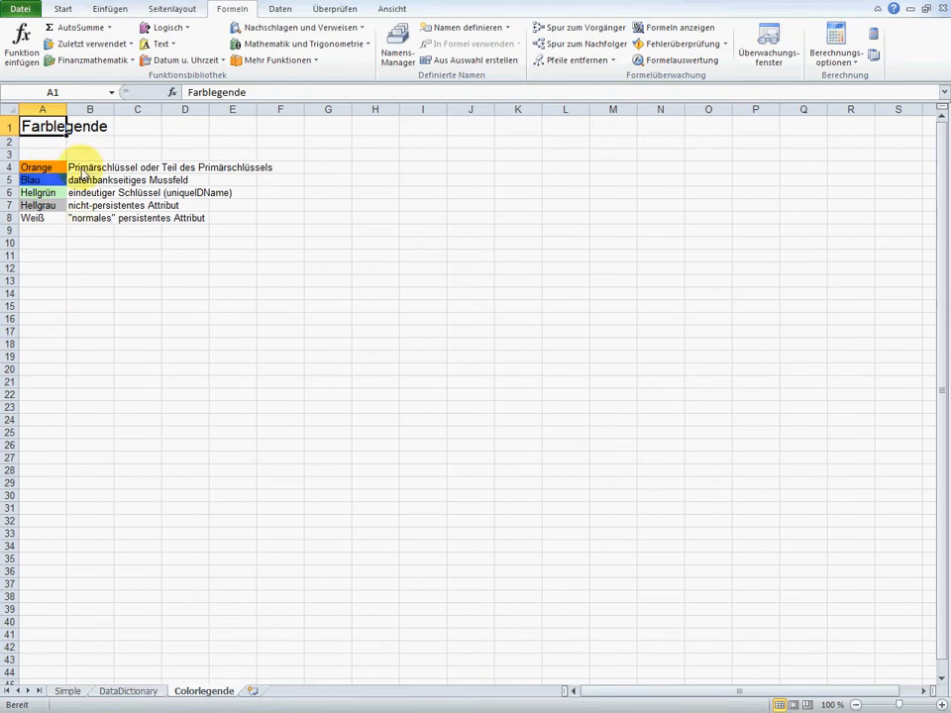
mouse_move(283, 173)
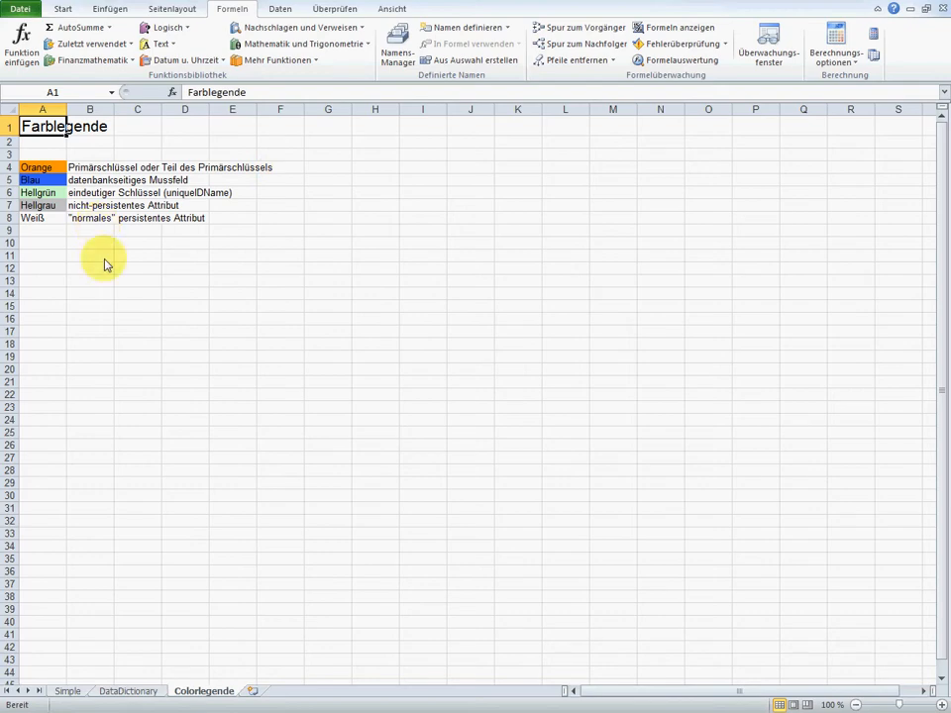
mouse_move(61, 205)
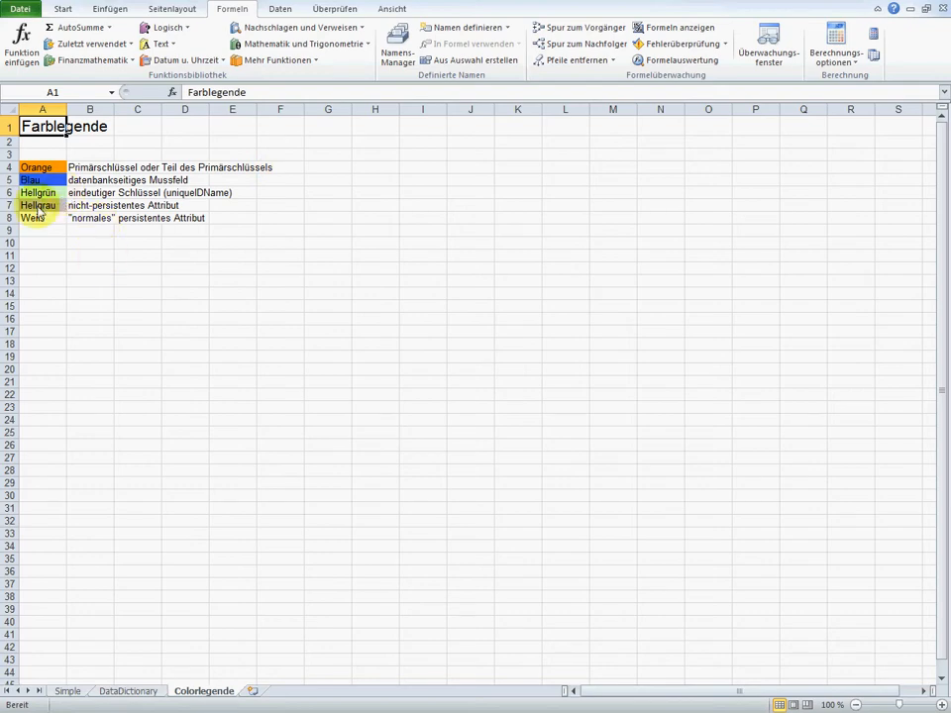
mouse_move(149, 211)
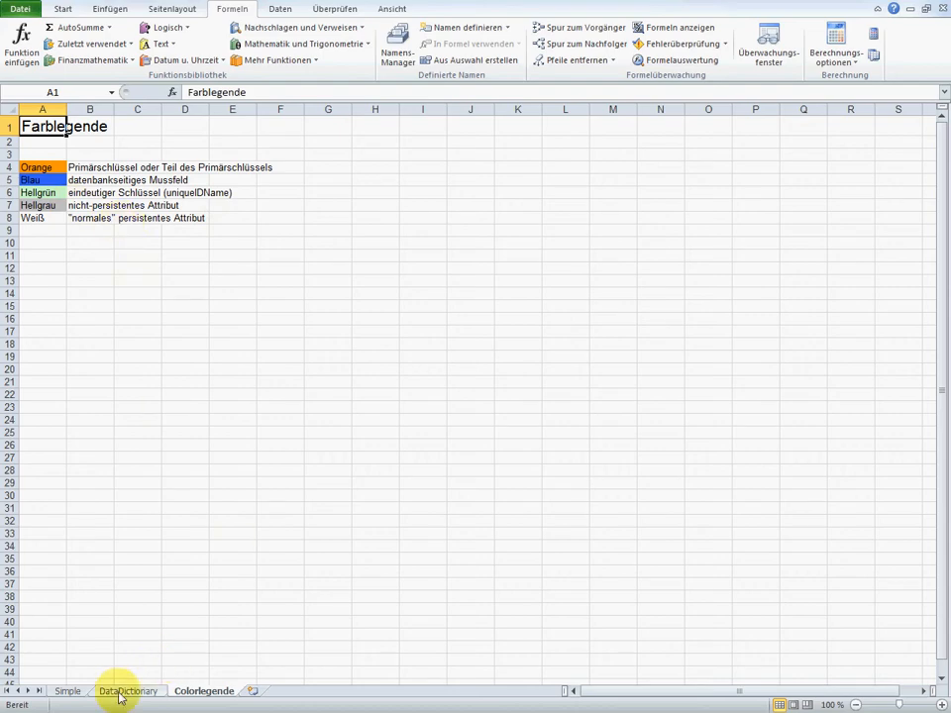
Step: Inspect the ASSETNUM entry on the DataDictionary sheet, then return to the Simple sheet
left_click(128, 690)
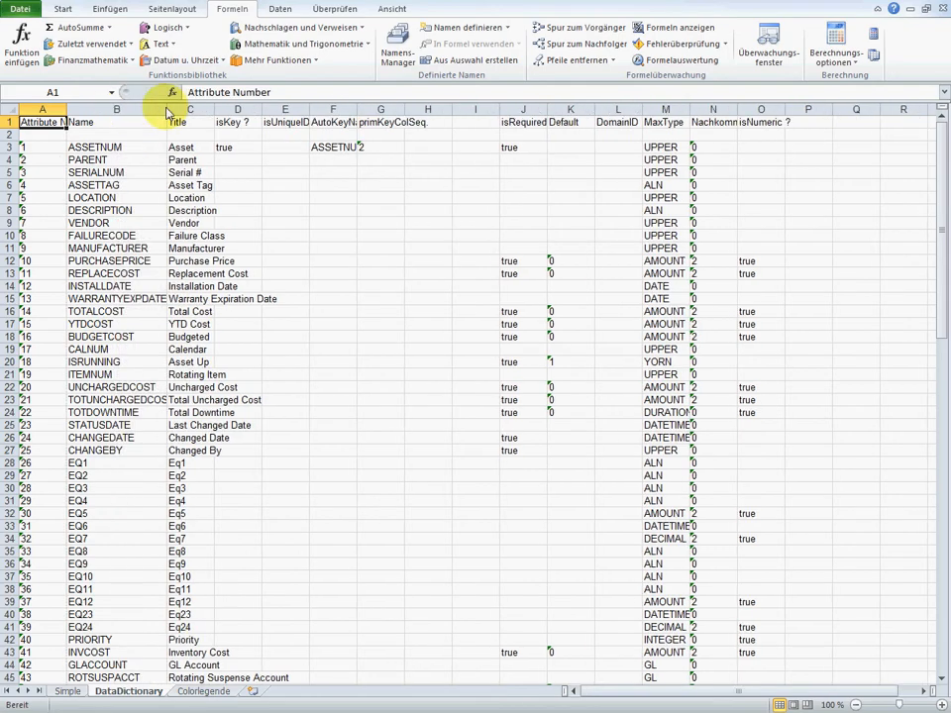
left_click(117, 146)
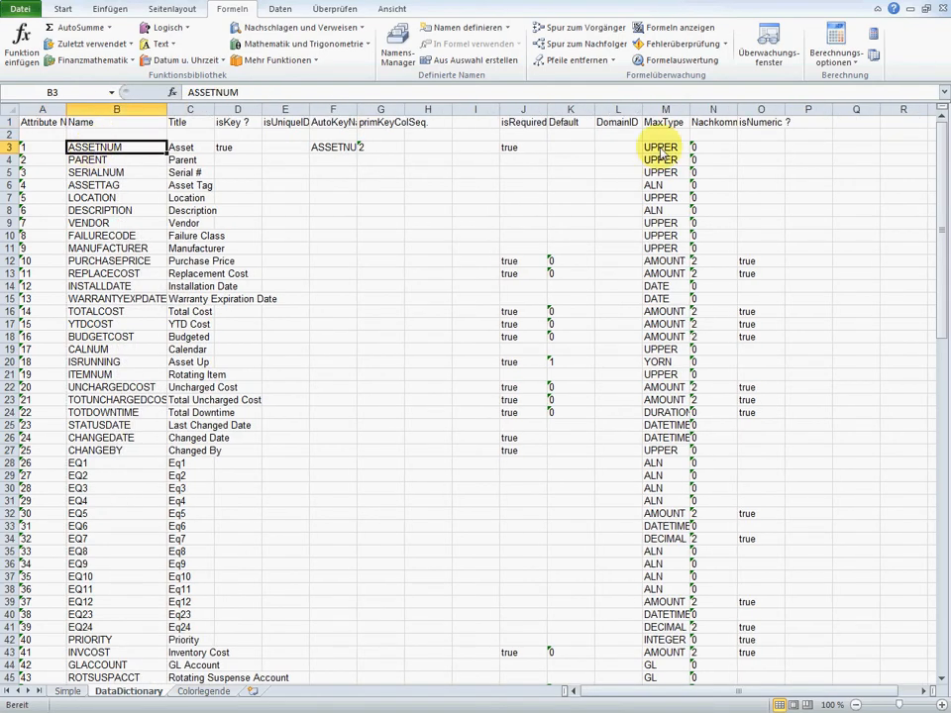
left_click(67, 691)
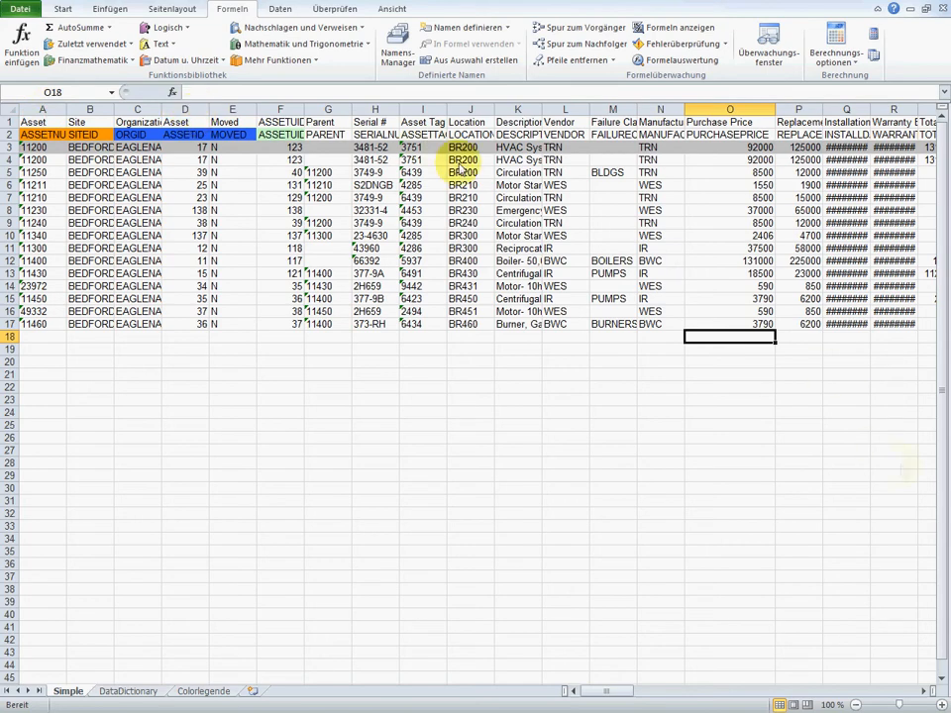
Step: Scroll right and open the shortcut menu for the empty Eq columns AC to AK
scroll("right", 3)
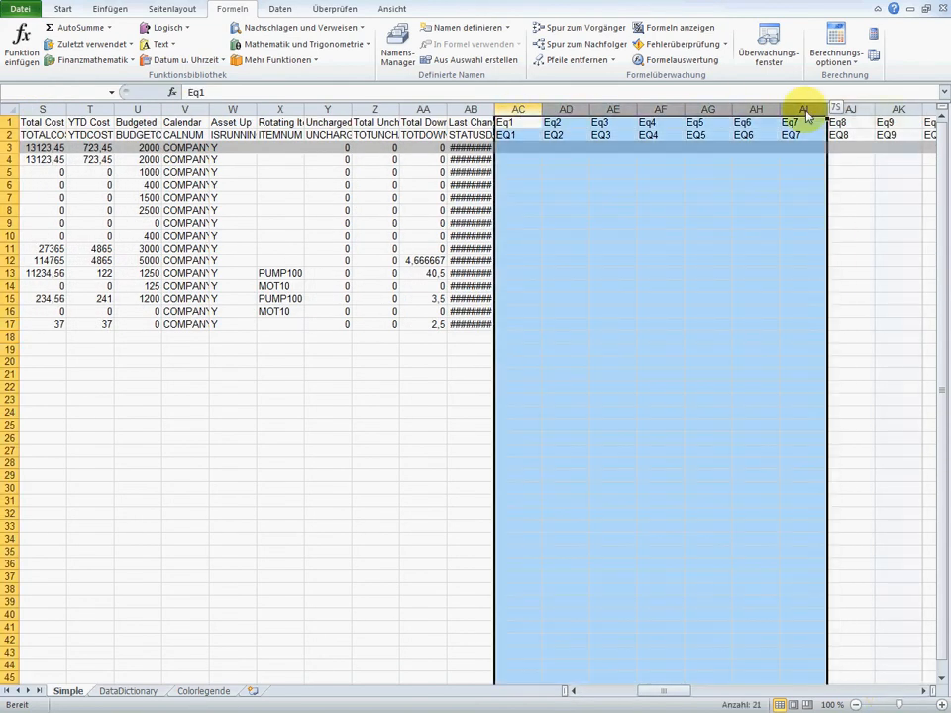
right_click(708, 109)
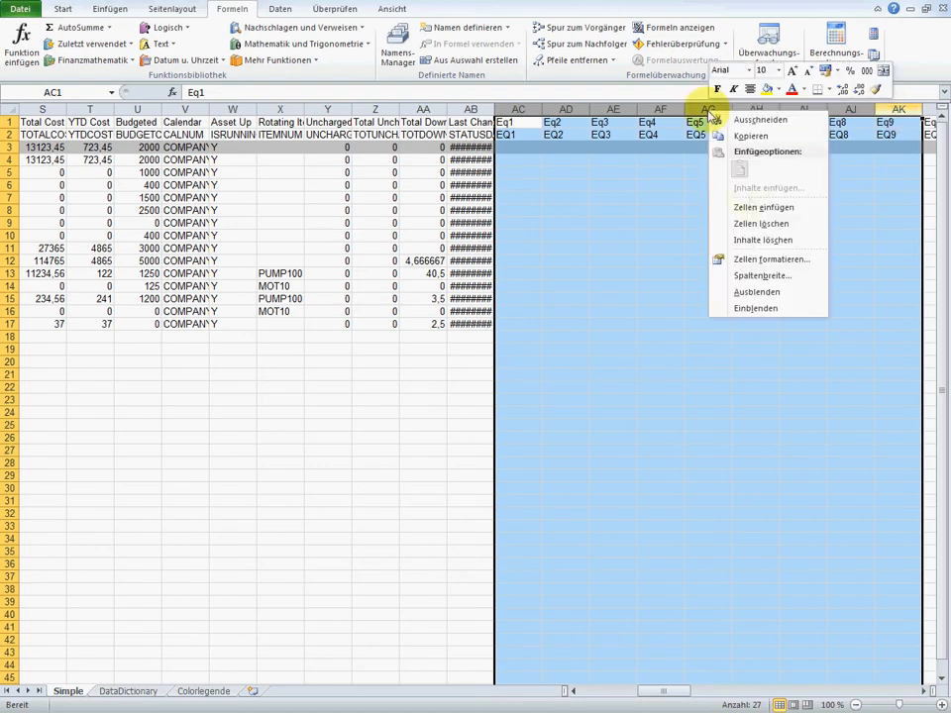